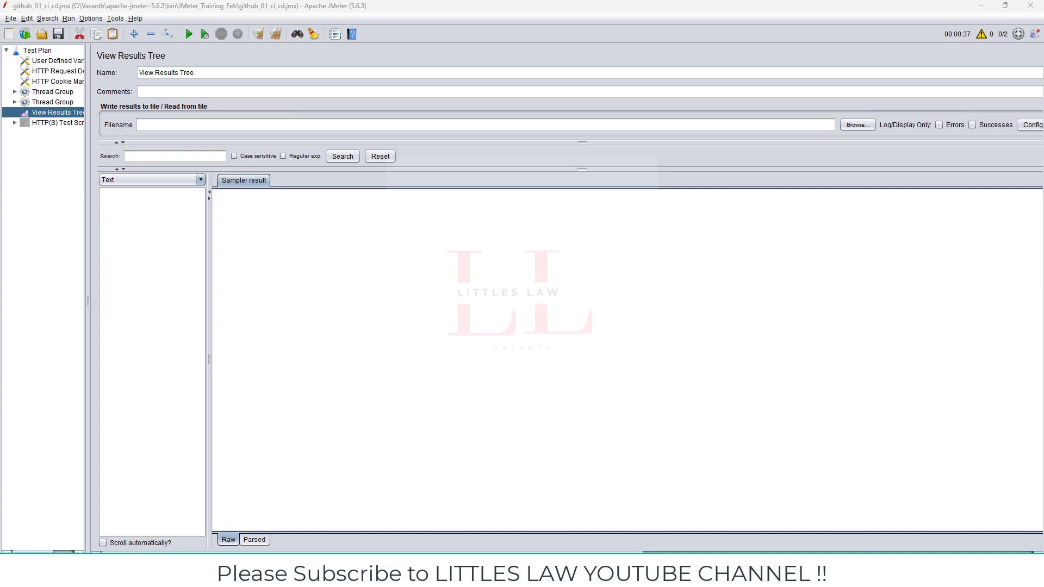
mouse_move(212, 215)
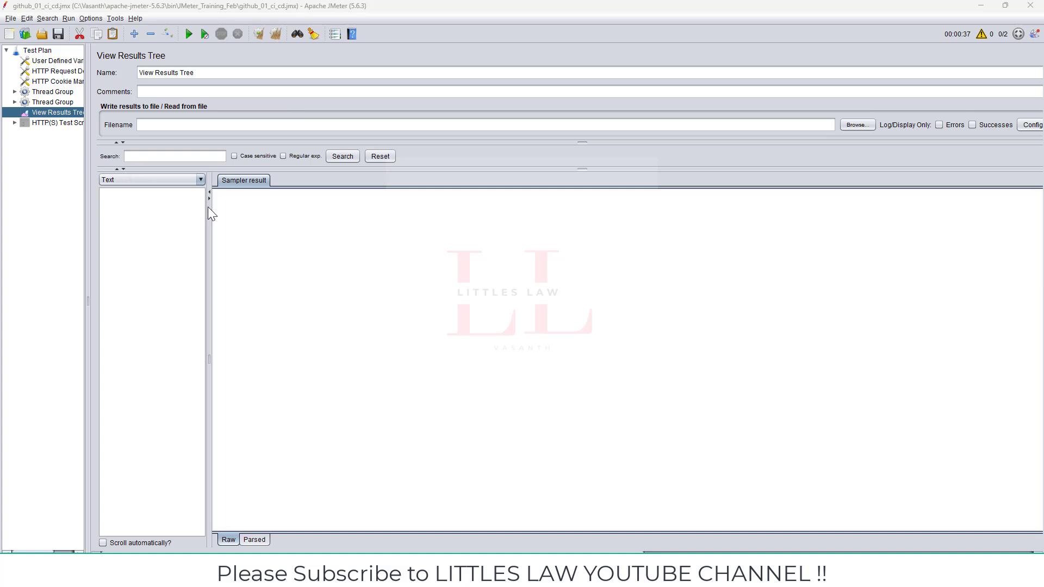
Step: Run the test plan and inspect 02_Transaction Controller's request, which shows a SocketException and no body
left_click(188, 34)
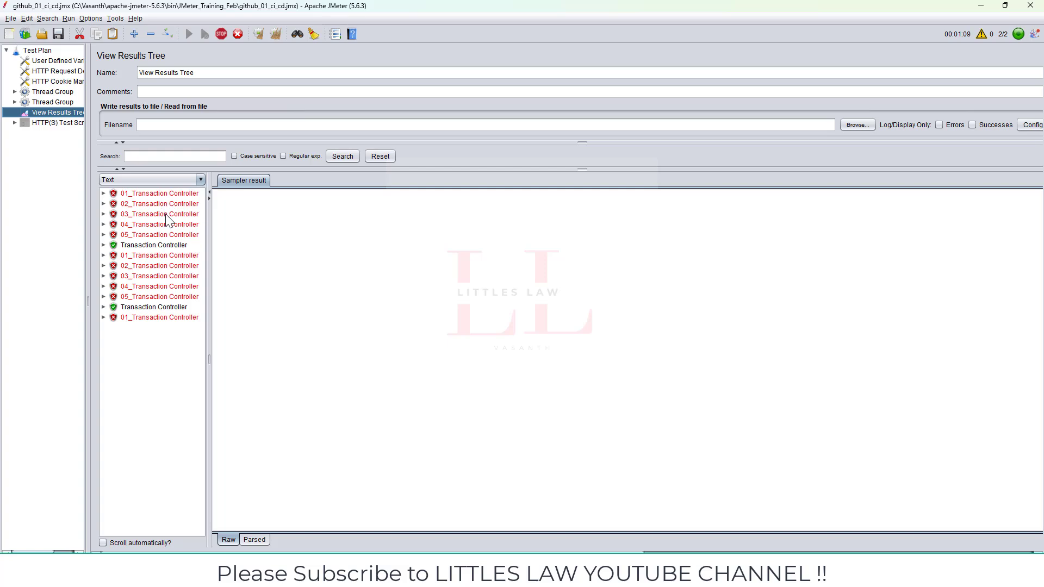
mouse_move(152, 230)
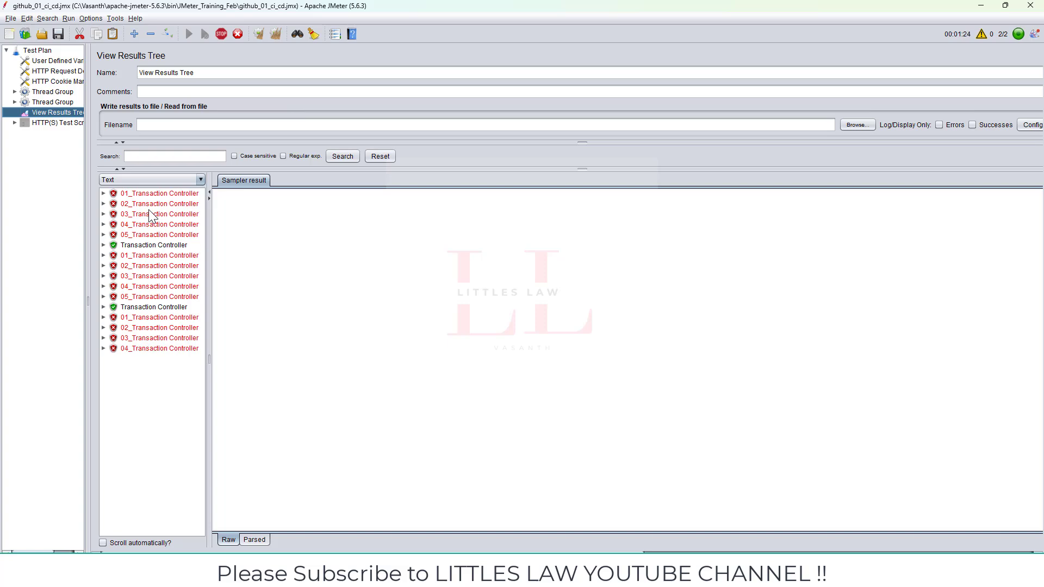
mouse_move(167, 207)
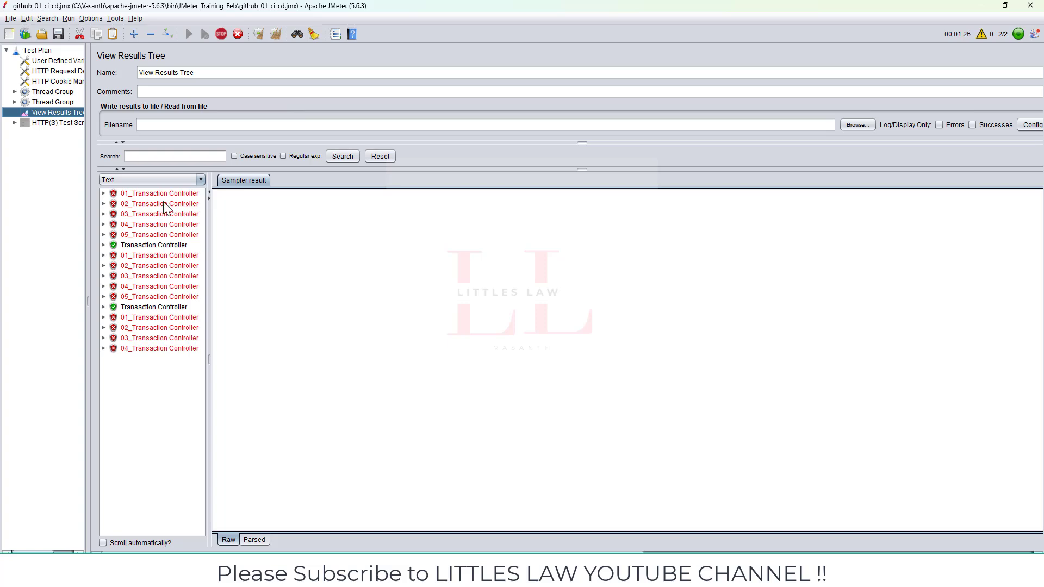
left_click(160, 203)
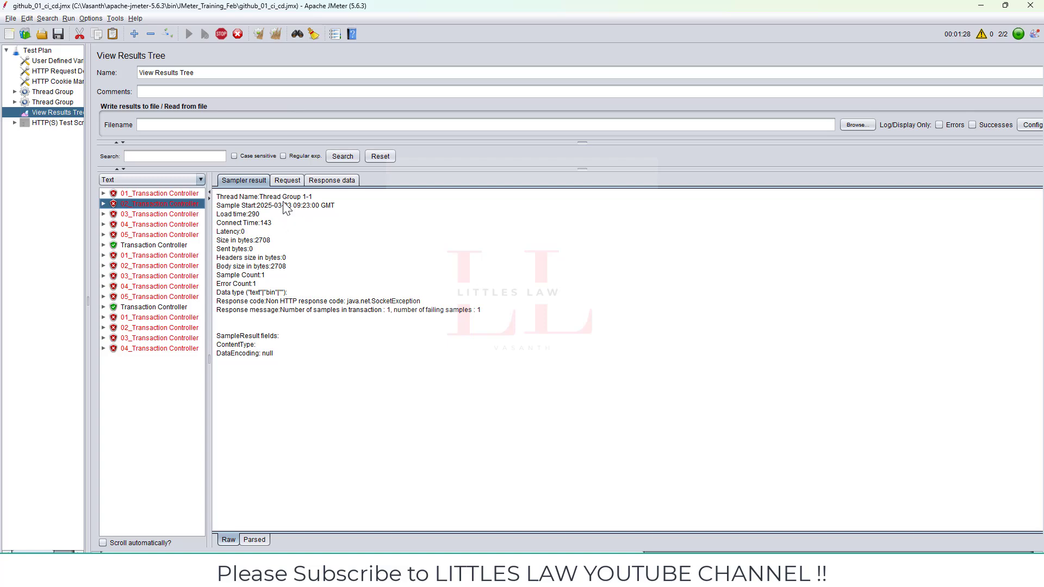
left_click(288, 180)
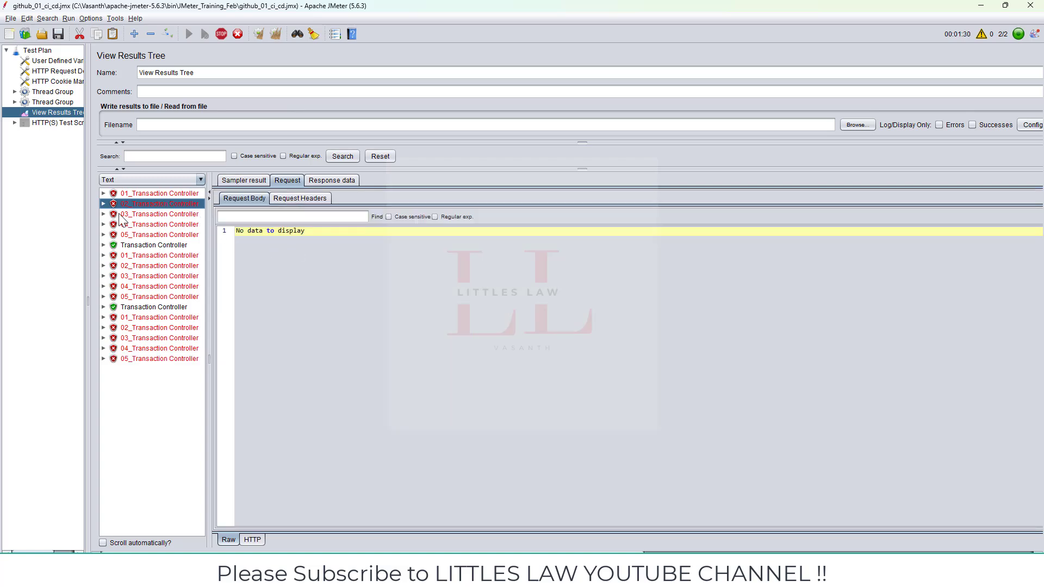